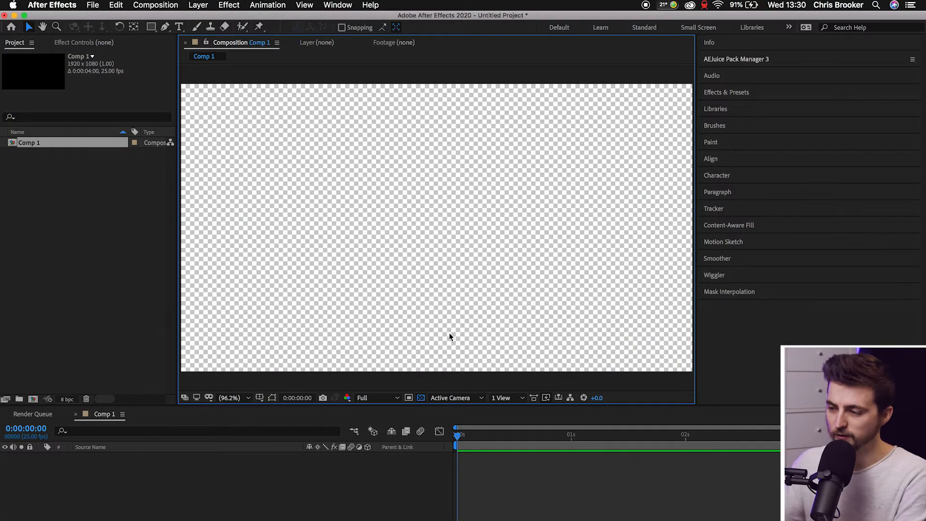
mouse_move(378, 70)
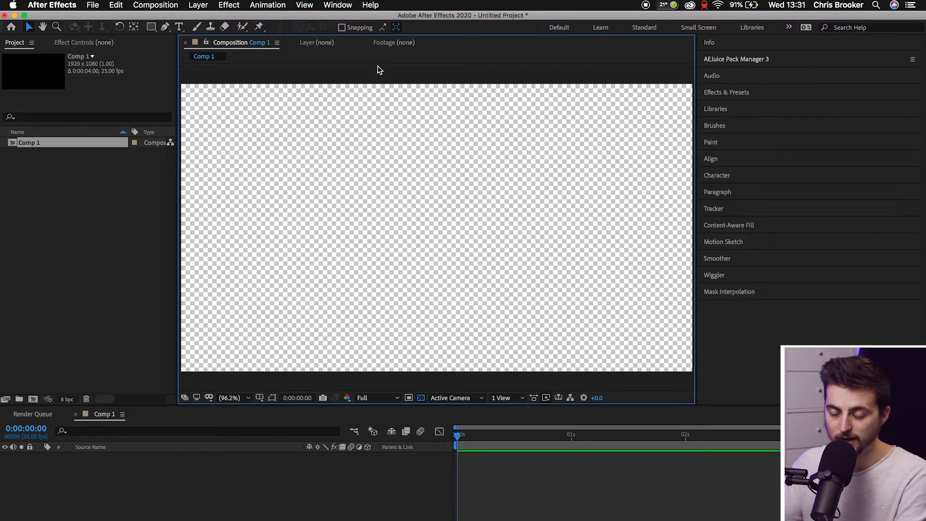
Start a new solid through Layer > New > Solid, colour it black and name it Background.
left_click(198, 6)
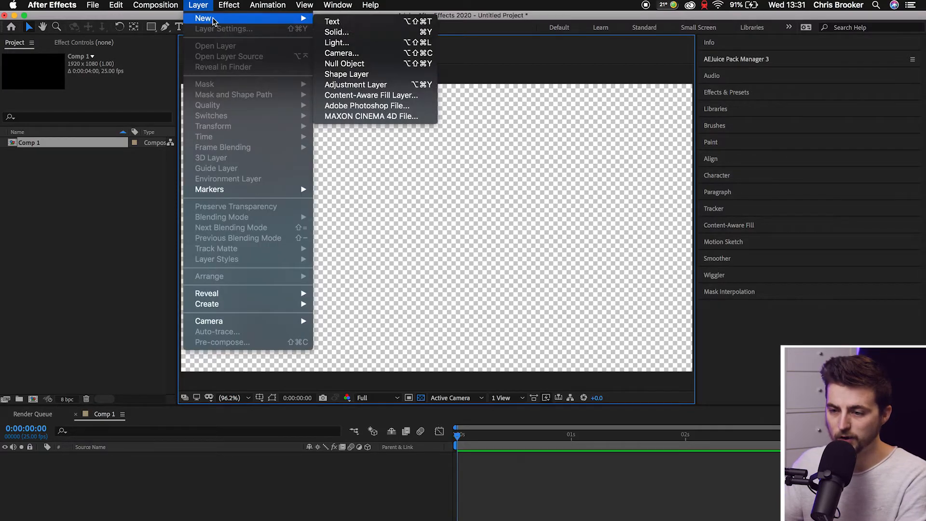
left_click(338, 32)
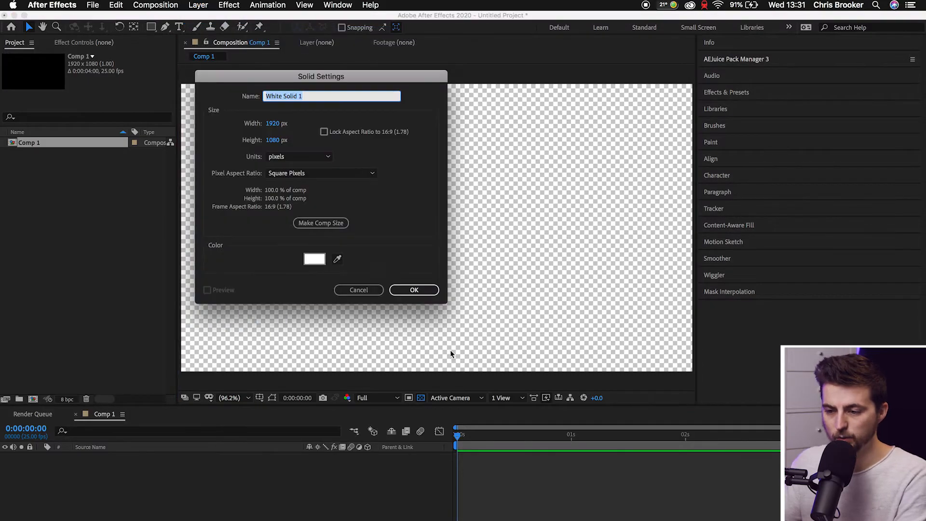
left_click(314, 258)
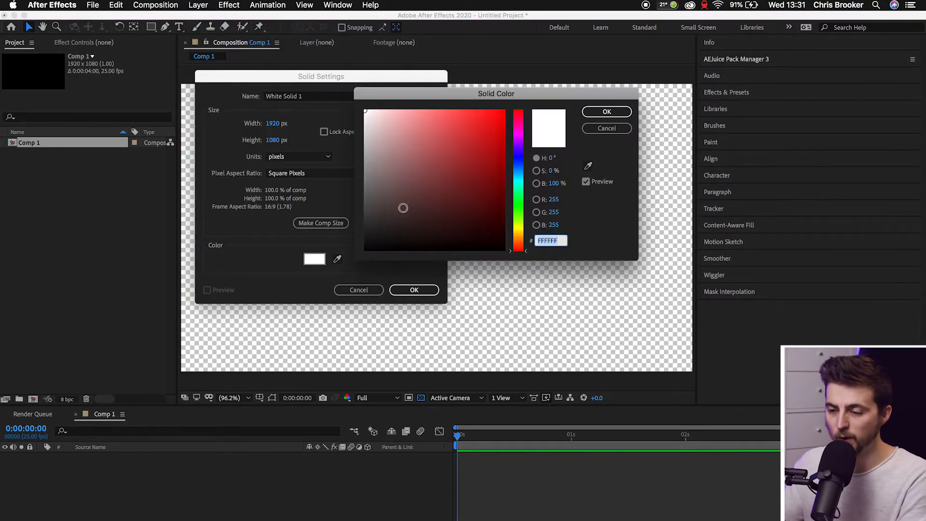
left_click(606, 112)
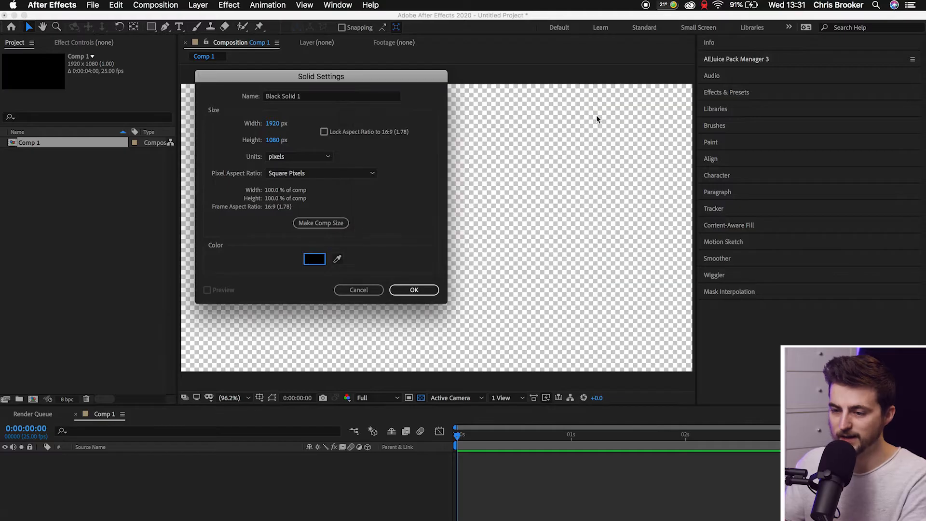
type("Background")
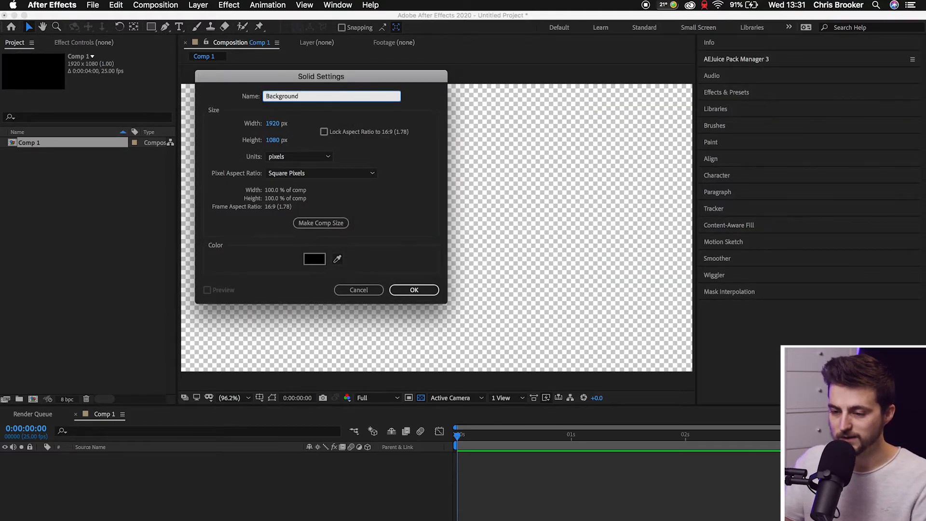
Add the Background solid to Comp 1 and reopen the Effects & Presets panel.
left_click(414, 290)
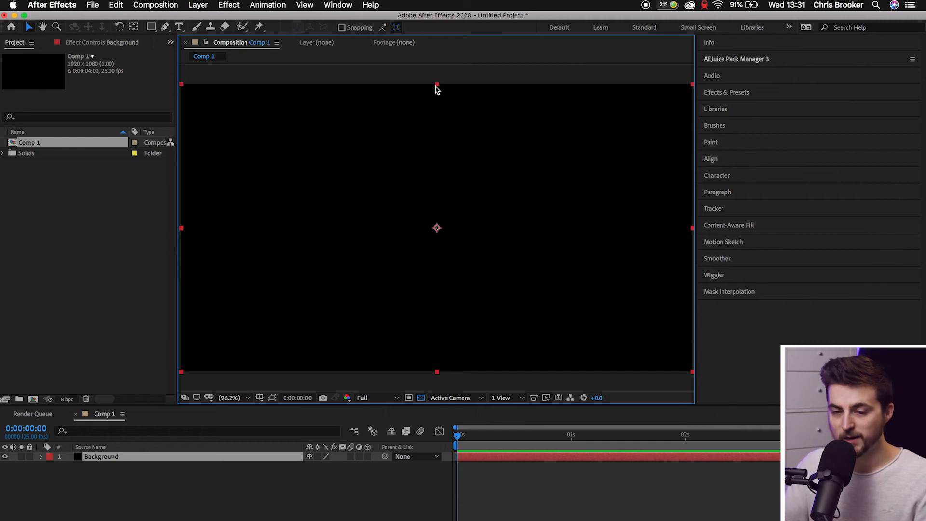
mouse_move(748, 98)
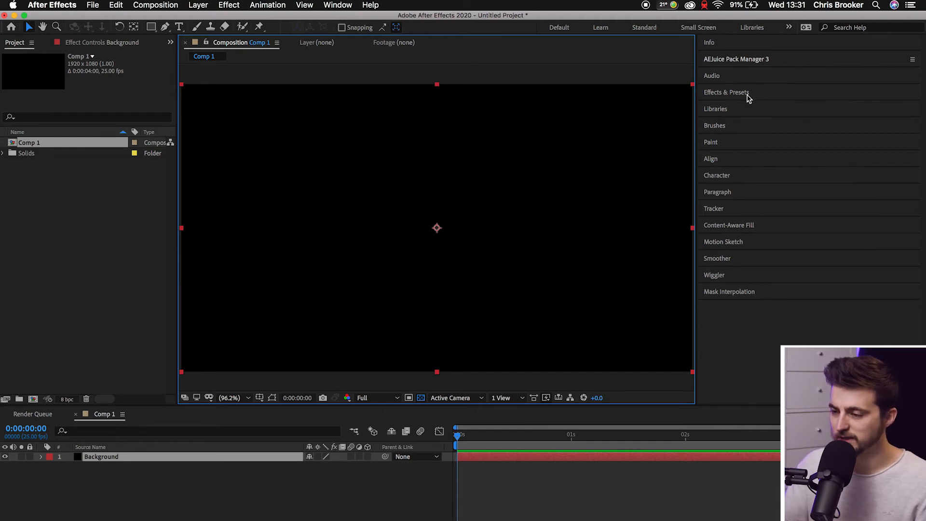
left_click(726, 92)
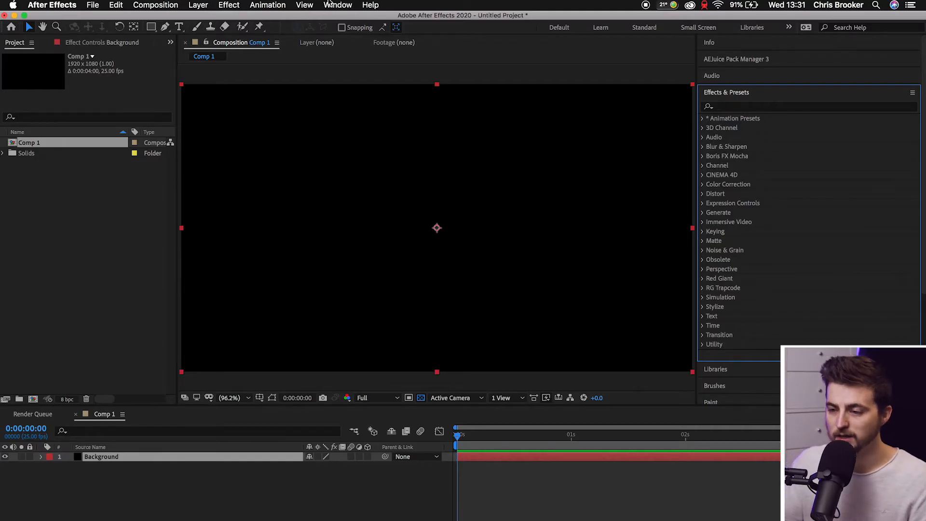
left_click(337, 5)
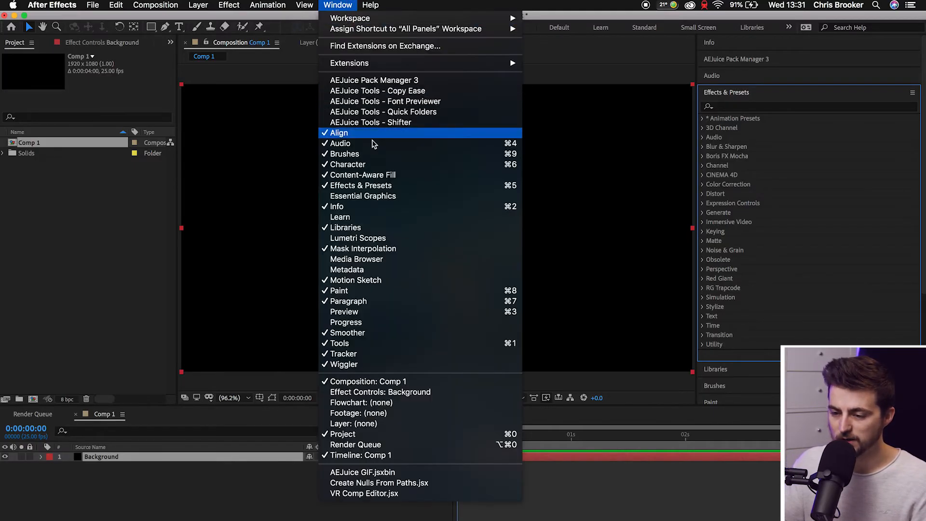
mouse_move(379, 185)
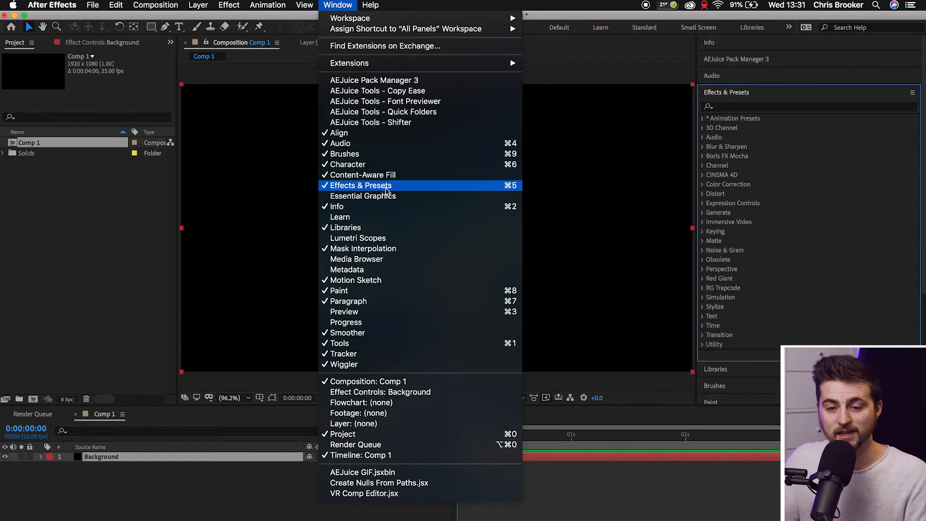
left_click(345, 227)
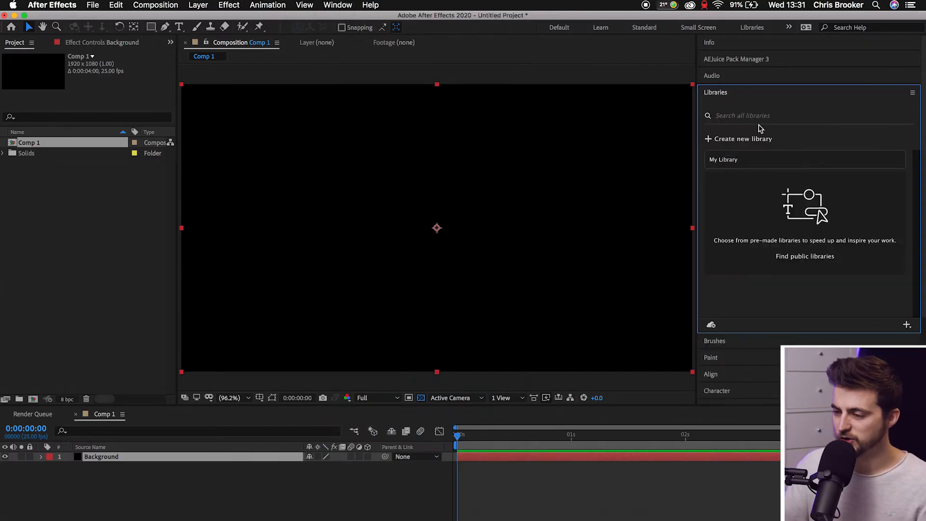
left_click(337, 5)
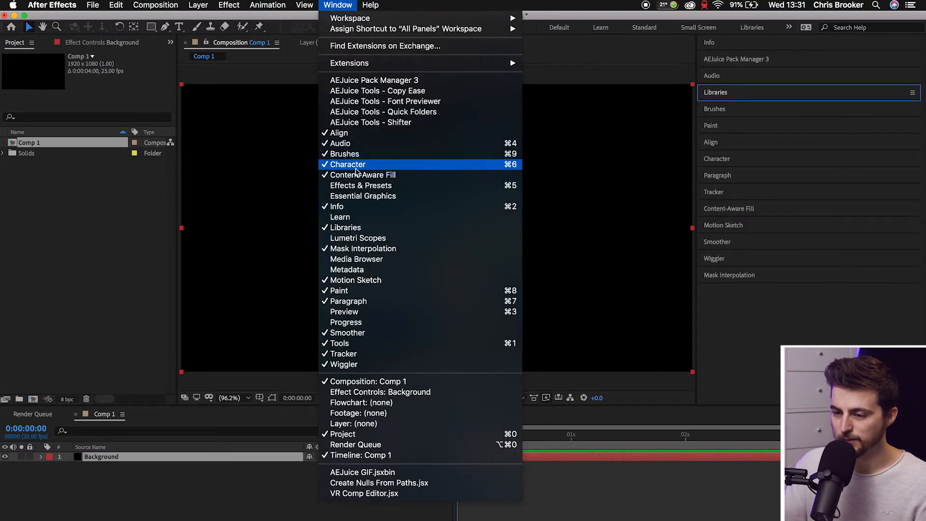
left_click(361, 186)
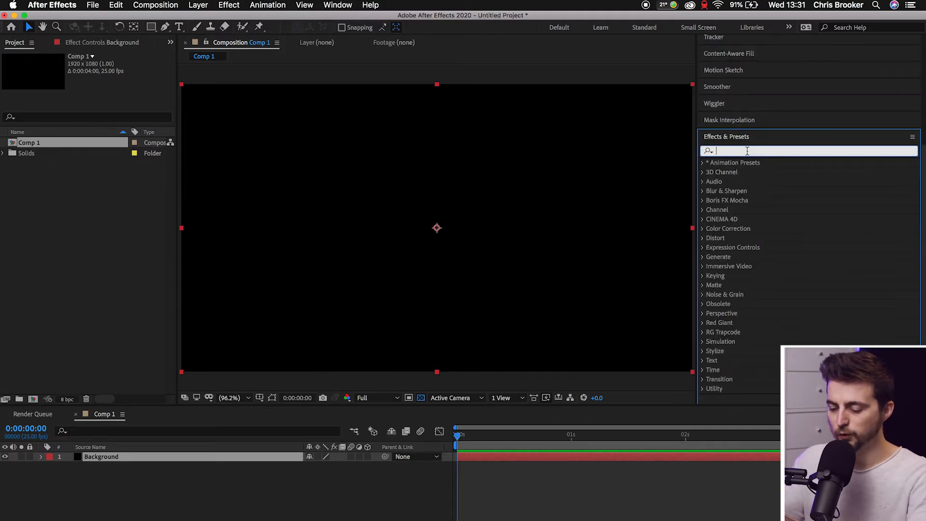
Search 'gradie' in Effects & Presets and apply 4-Color Gradient to Background.
type("4")
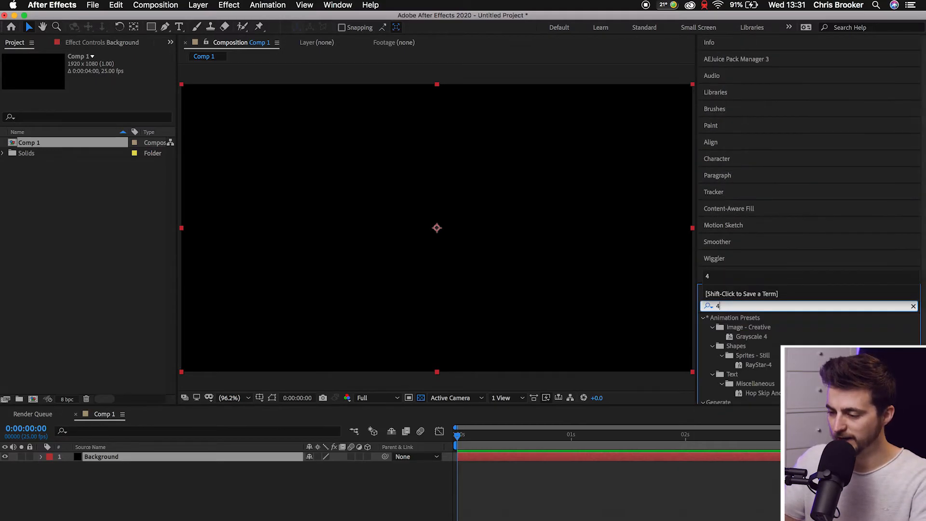
type("gradie")
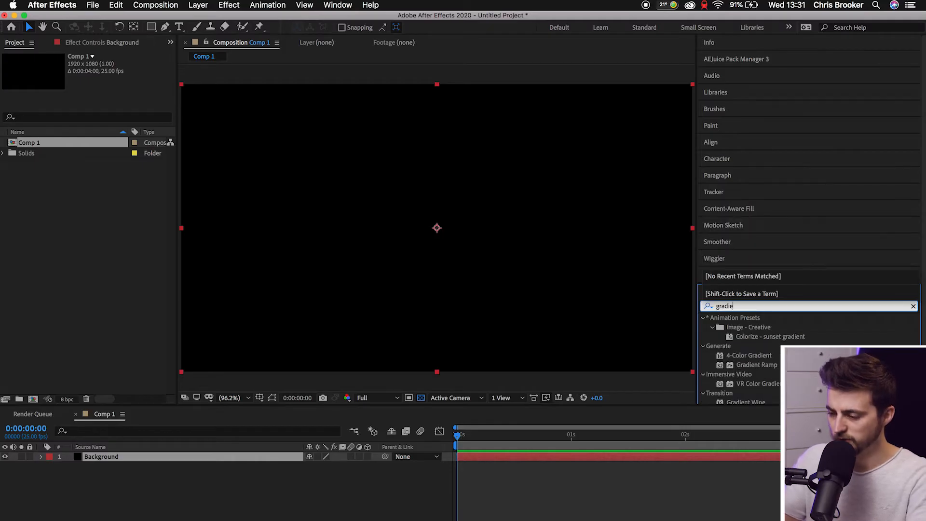
left_click(749, 355)
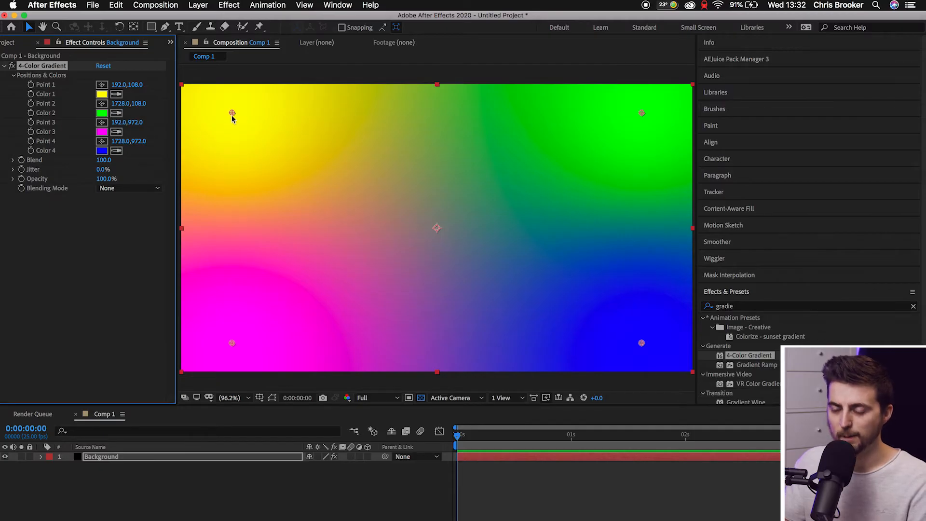
mouse_move(528, 148)
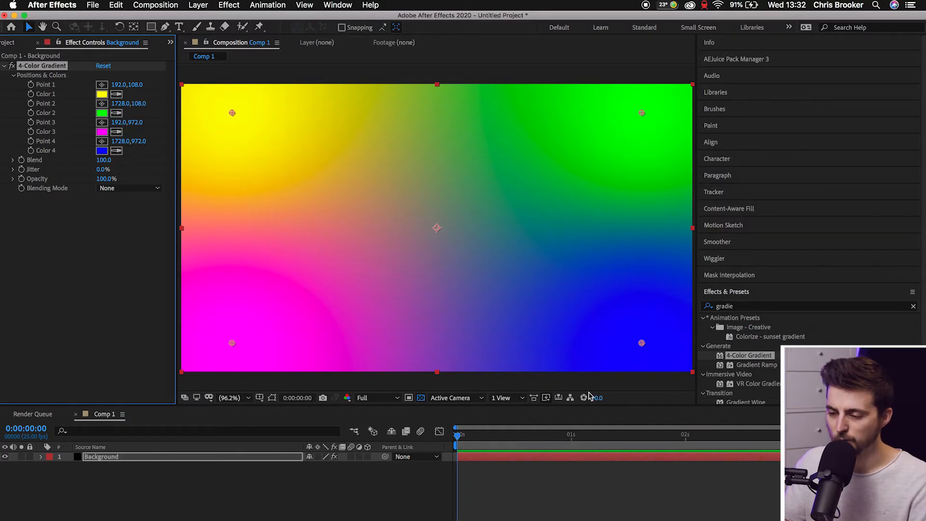
mouse_move(239, 91)
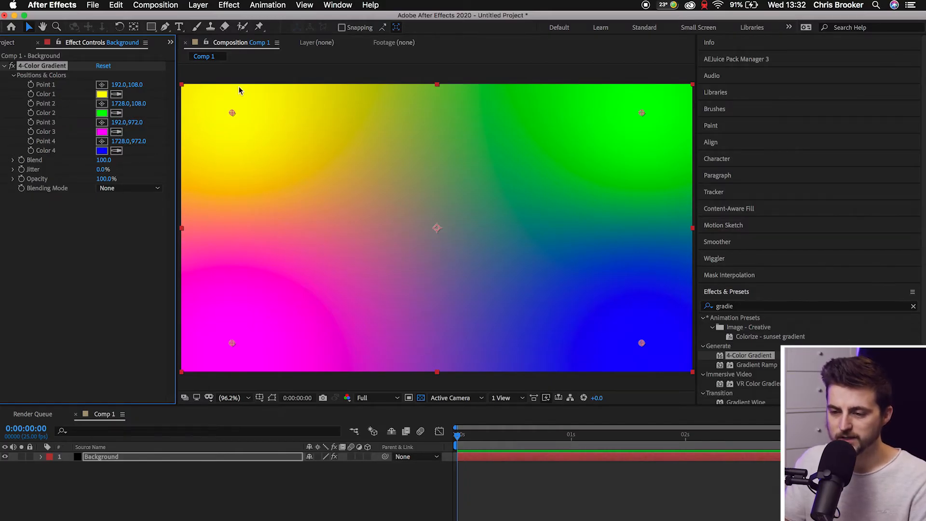
mouse_move(330, 298)
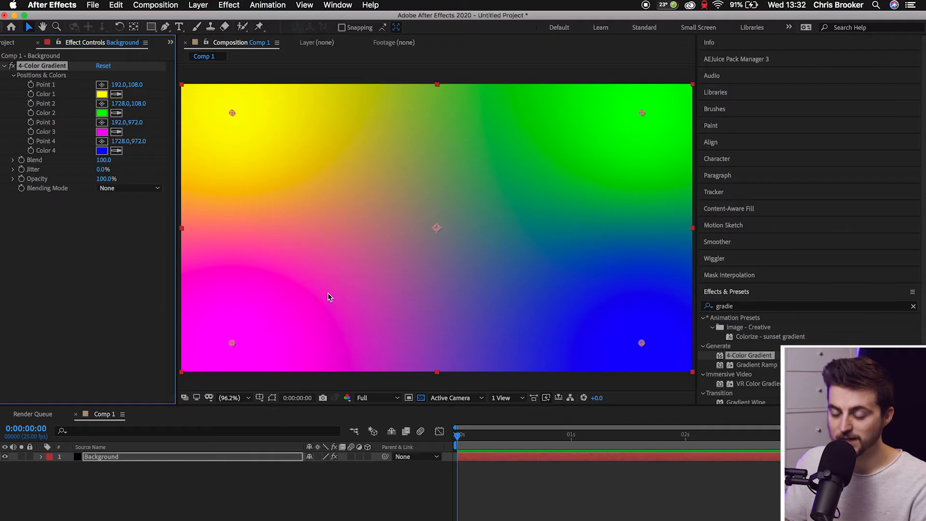
mouse_move(167, 169)
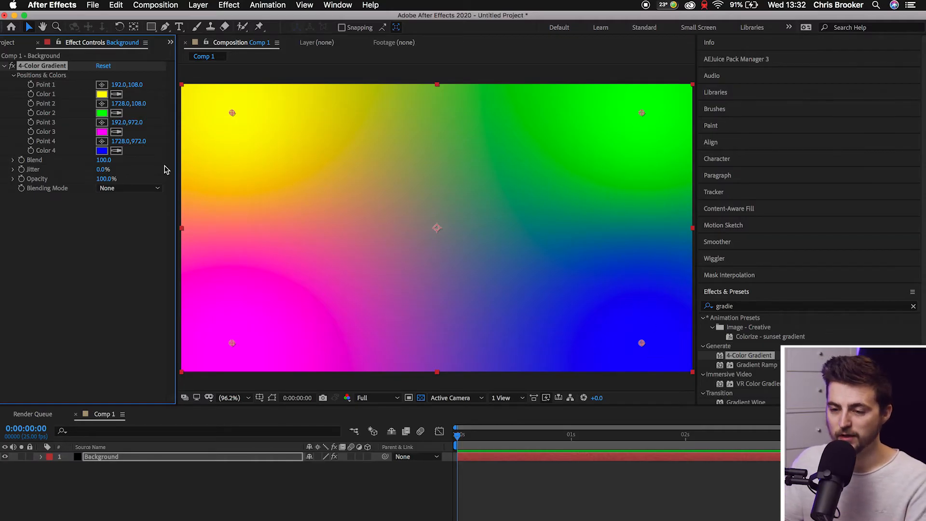
Drag the yellow, green and blue points inward and place magenta just below centre.
left_click_drag(232, 113, 304, 158)
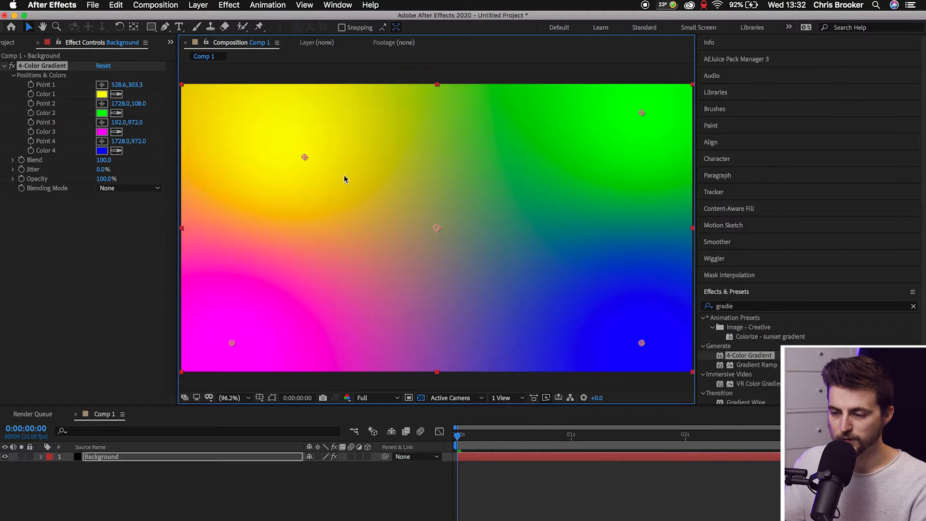
left_click_drag(305, 158, 369, 194)
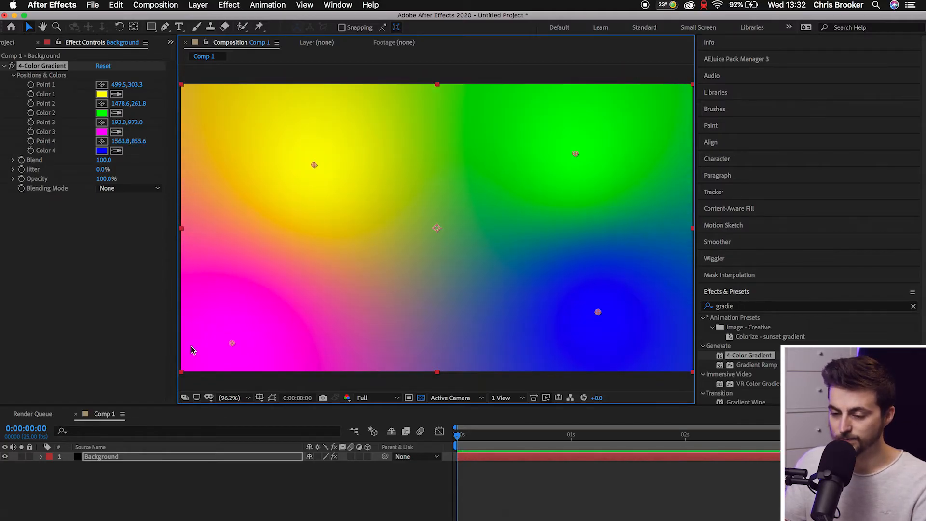
left_click_drag(231, 343, 477, 187)
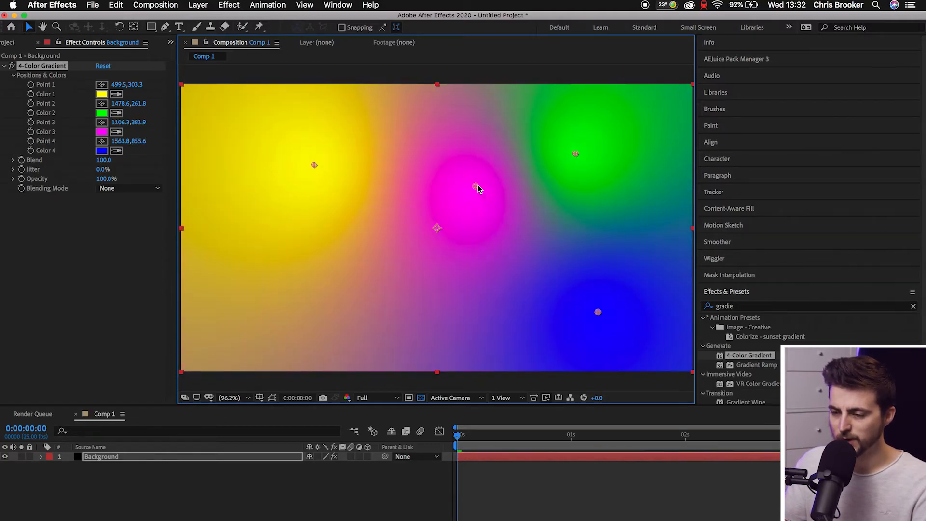
left_click_drag(477, 188, 437, 251)
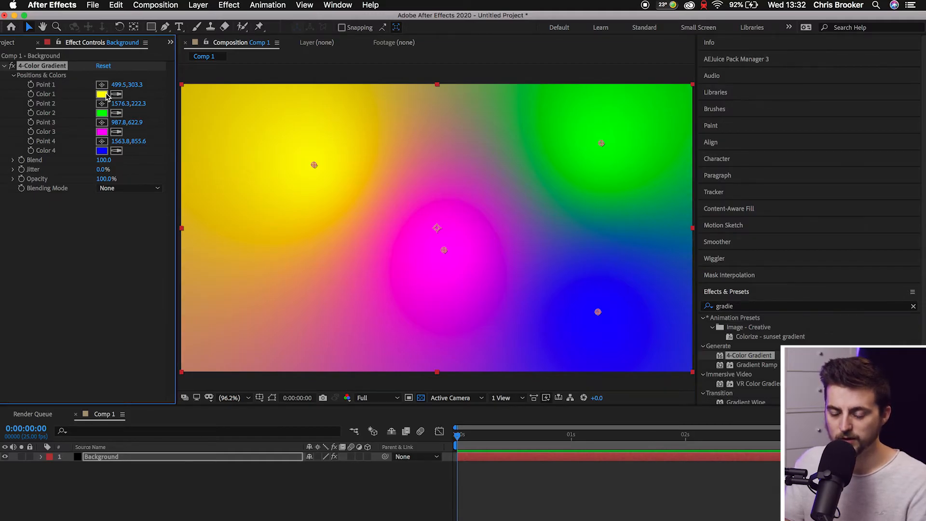
Set gradient Colors 1–4 to cyan, violet, muted pink-purple and dark navy.
left_click(102, 94)
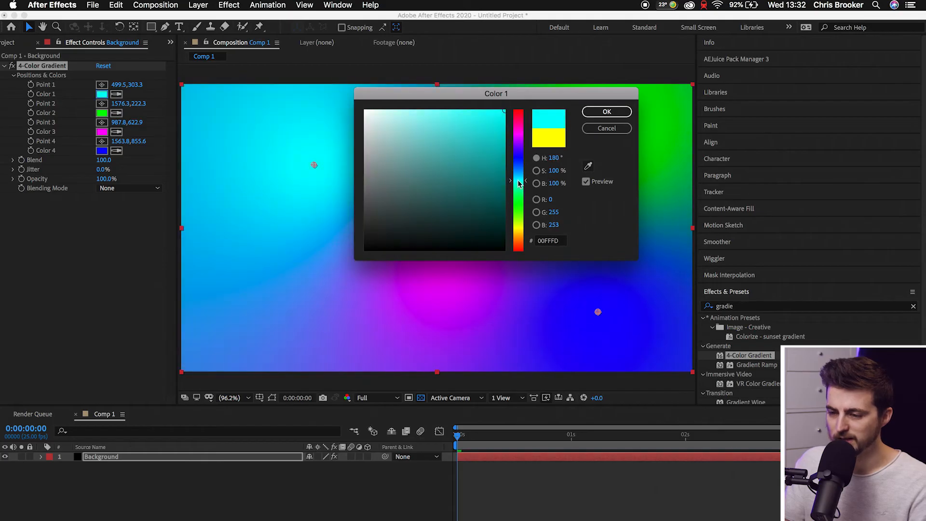
left_click(606, 111)
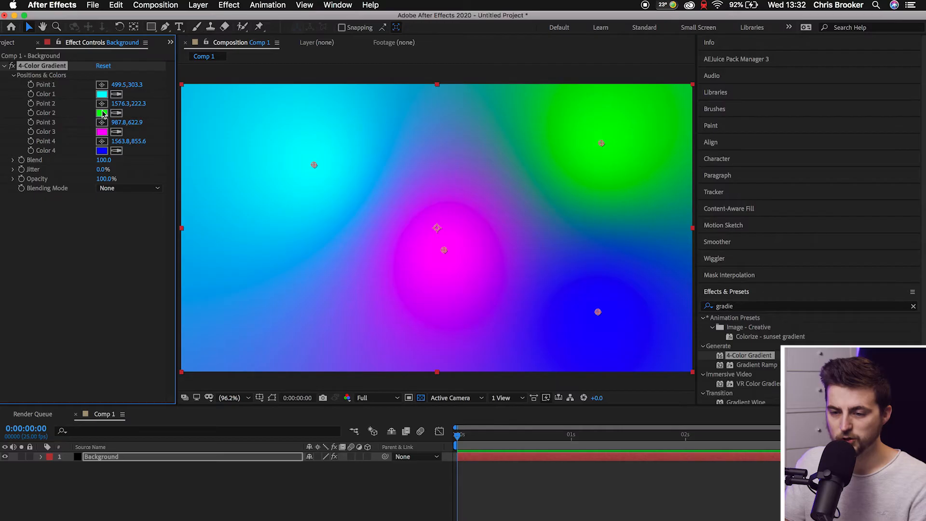
left_click(102, 112)
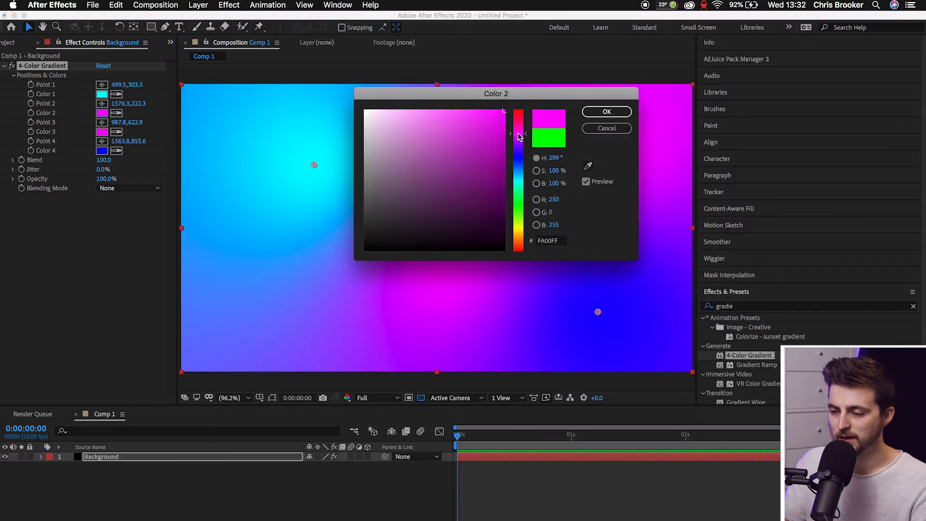
left_click_drag(518, 136, 518, 149)
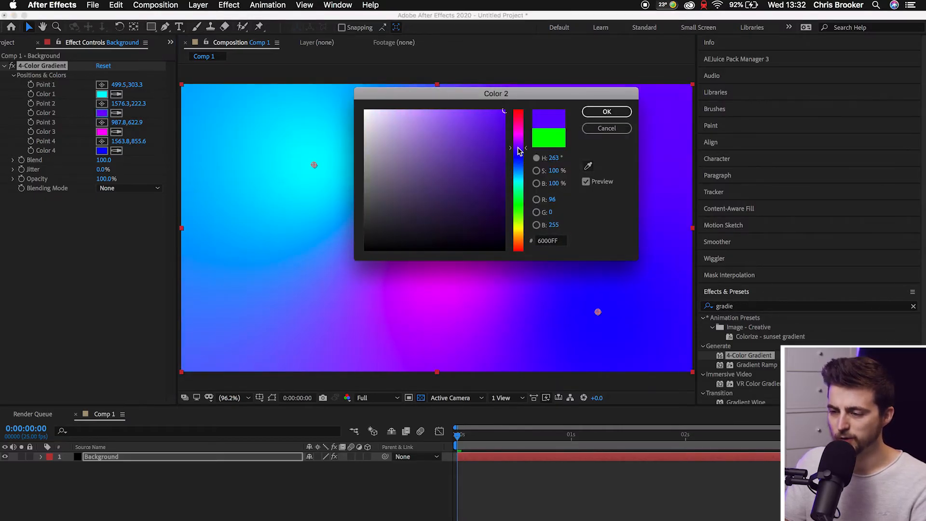
left_click(606, 111)
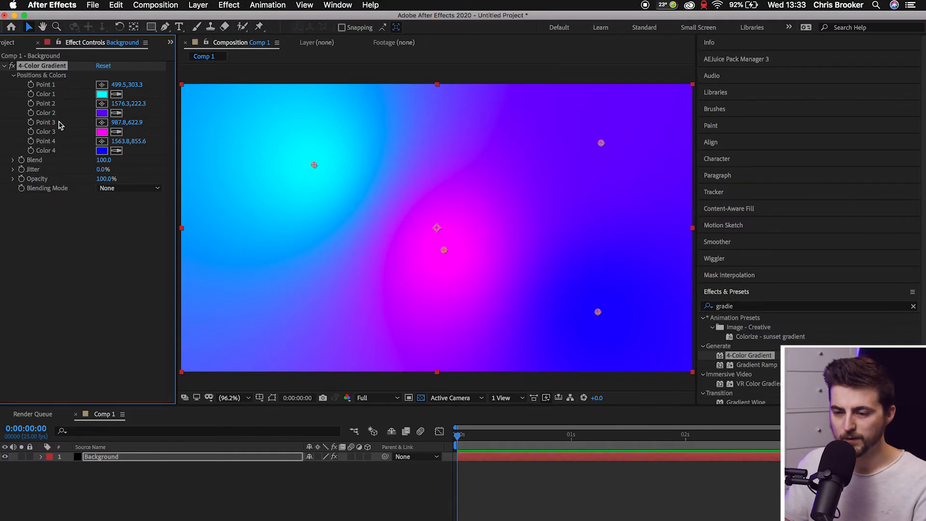
left_click(101, 131)
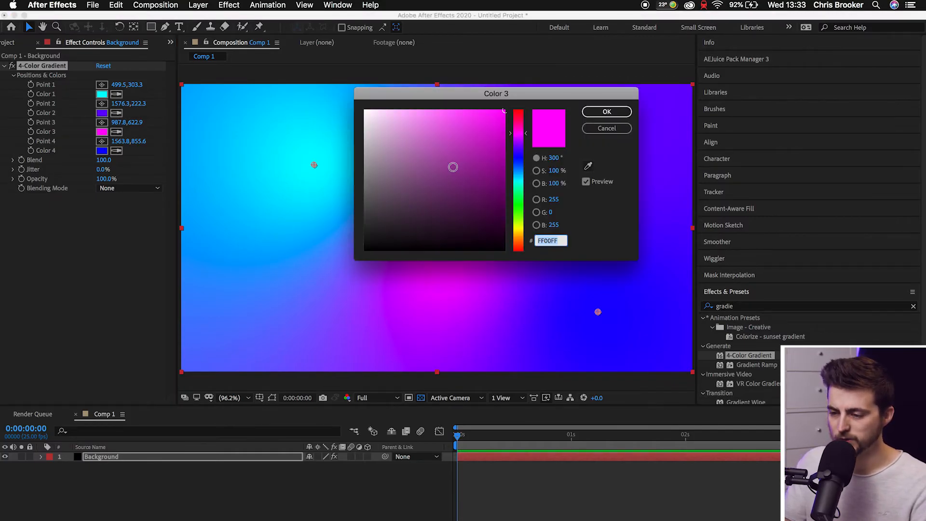
left_click(435, 152)
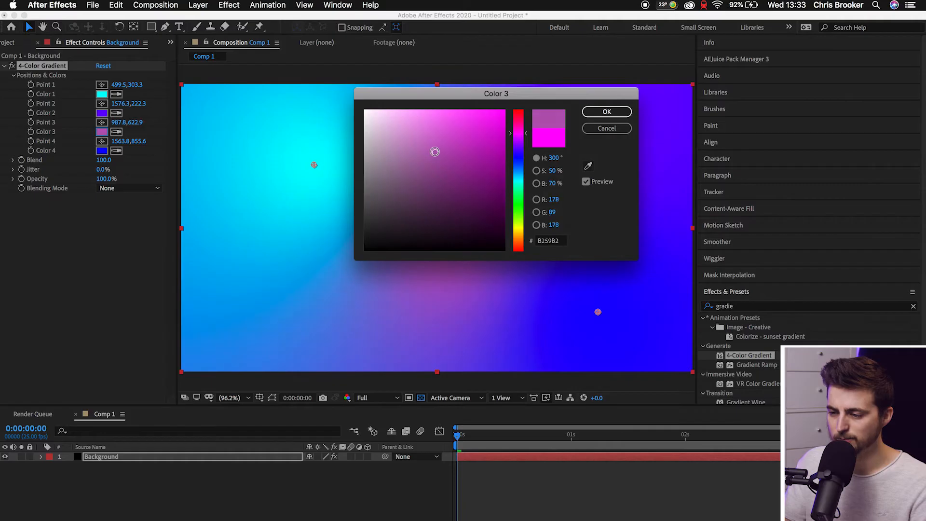
left_click(606, 112)
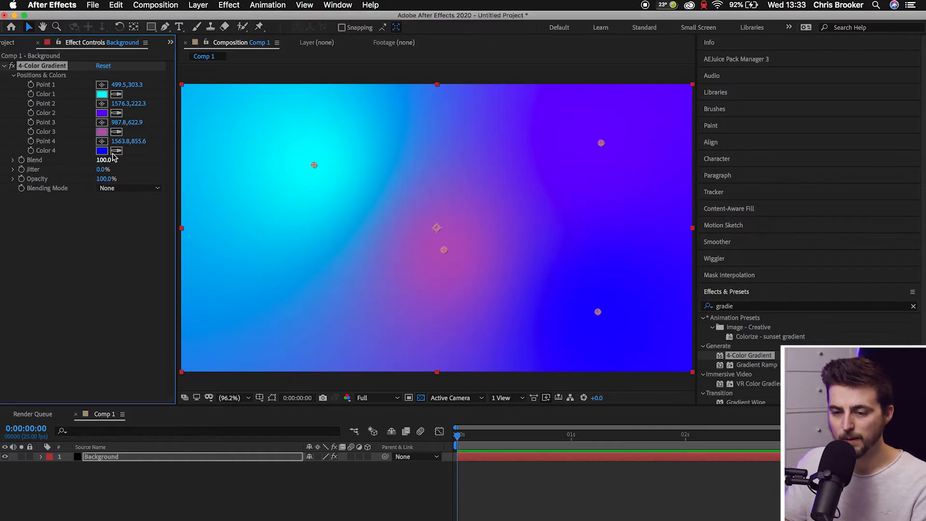
left_click(102, 150)
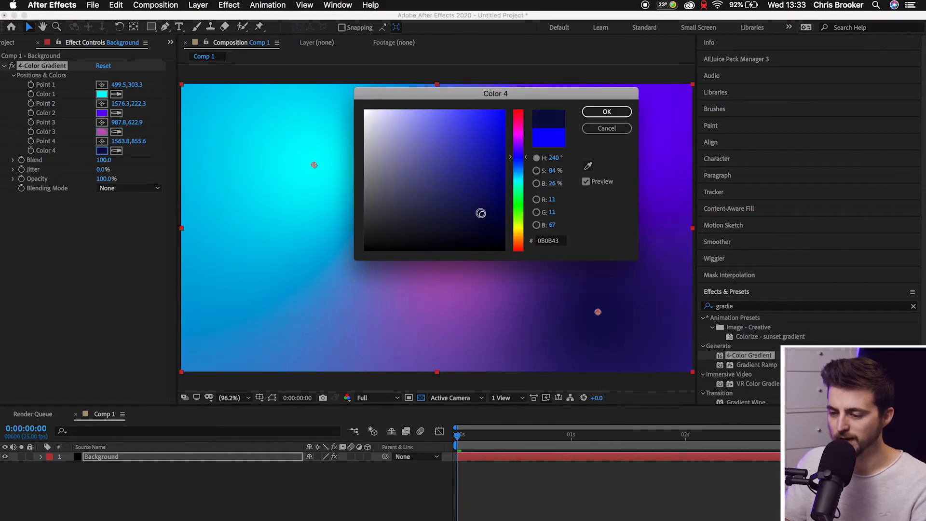
left_click(607, 111)
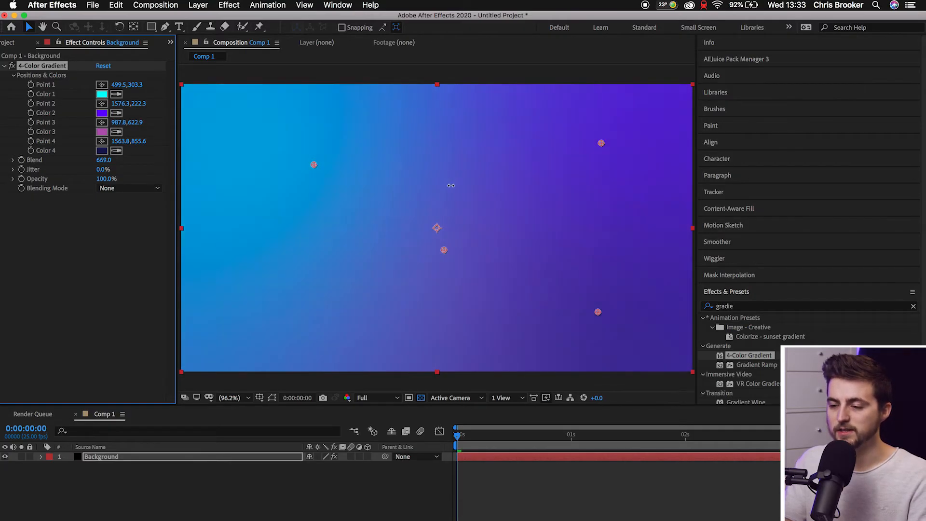
Enter 6.0 as a new value in the 4-Color Gradient controls.
type("6.0")
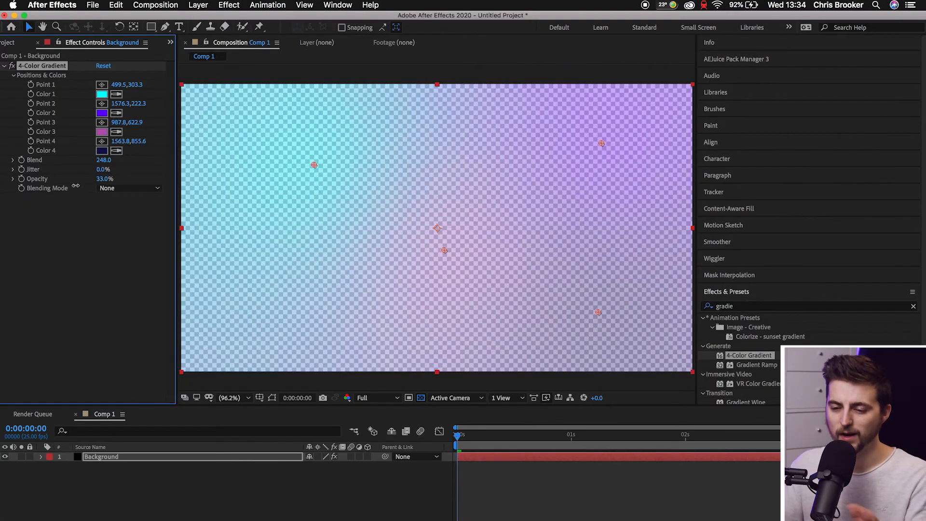
Scrub the gradient's Opacity back up to 99%.
left_click_drag(105, 178, 104, 178)
type("99")
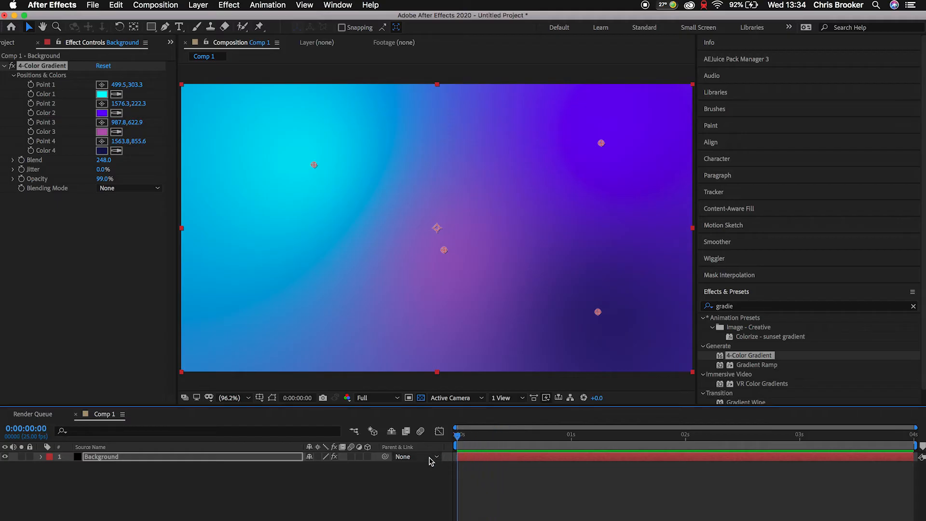
mouse_move(205, 168)
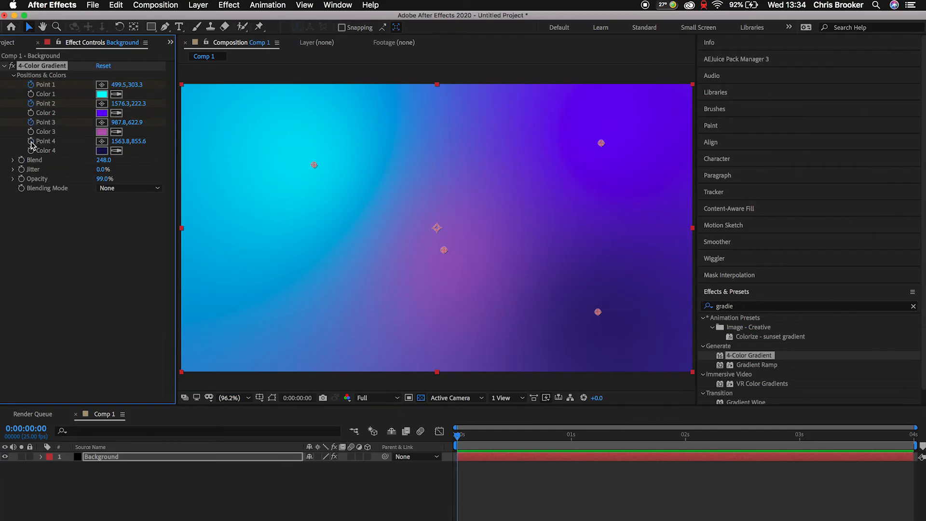
mouse_move(495, 448)
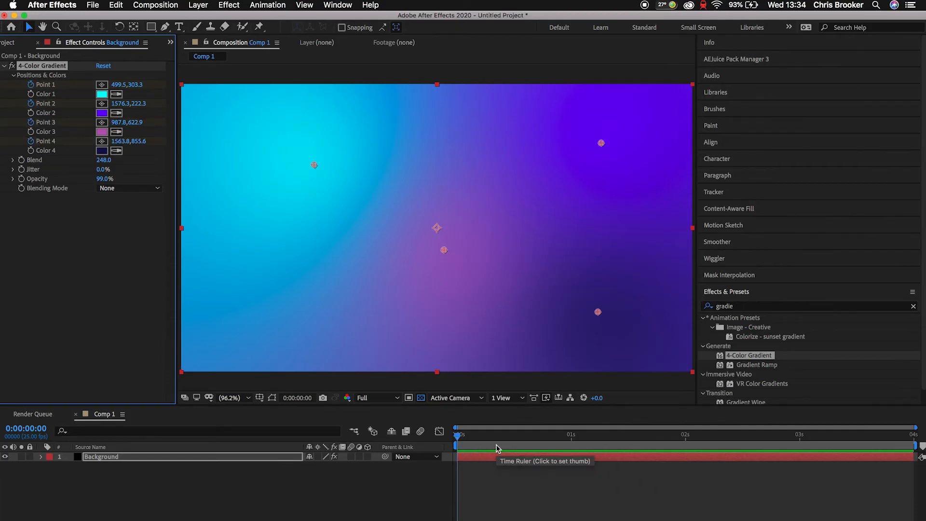
At the last frame (3:24), drag the gradient points to new positions.
left_click(754, 435)
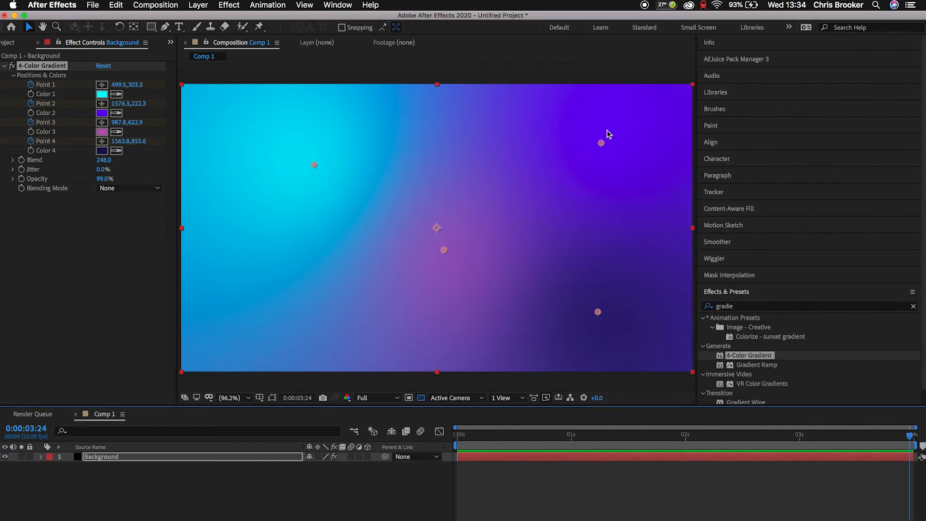
left_click_drag(444, 250, 281, 305)
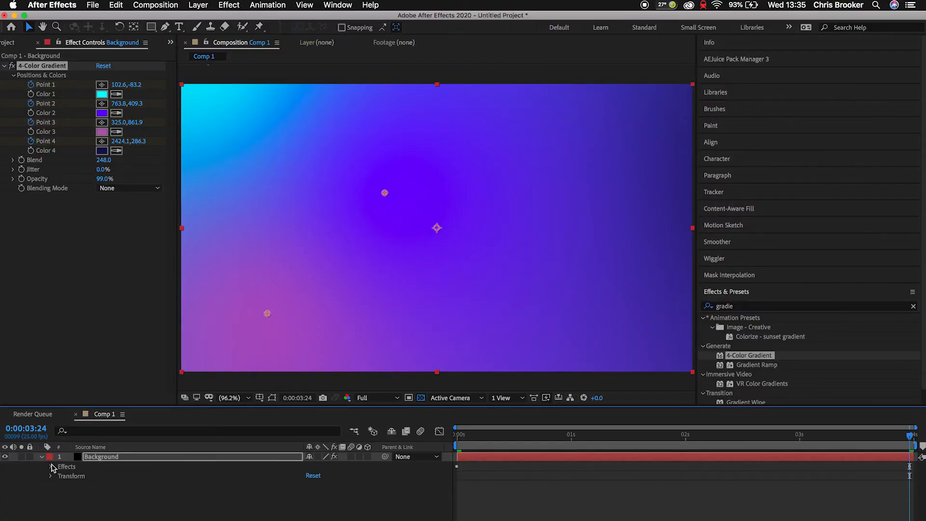
Twirl open the Background layer's effect properties and return the playhead to 0:00.
left_click(50, 466)
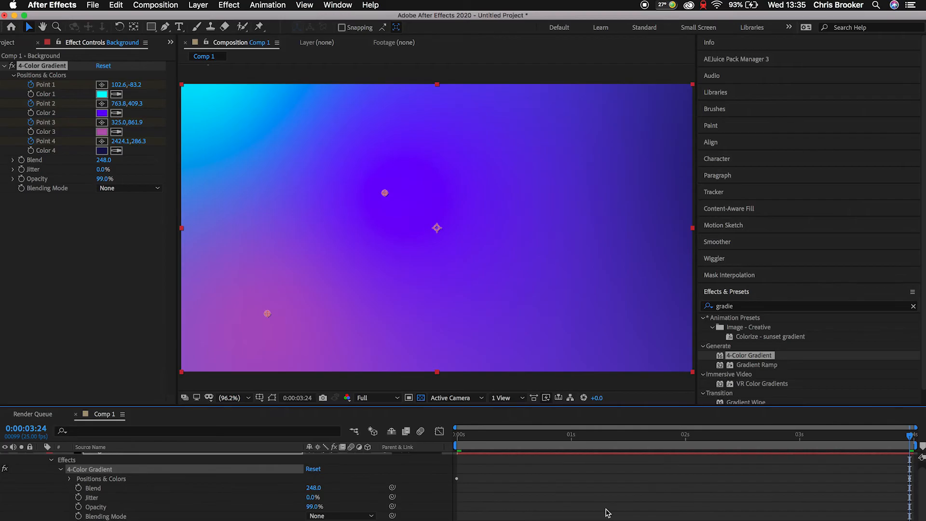
left_click(604, 434)
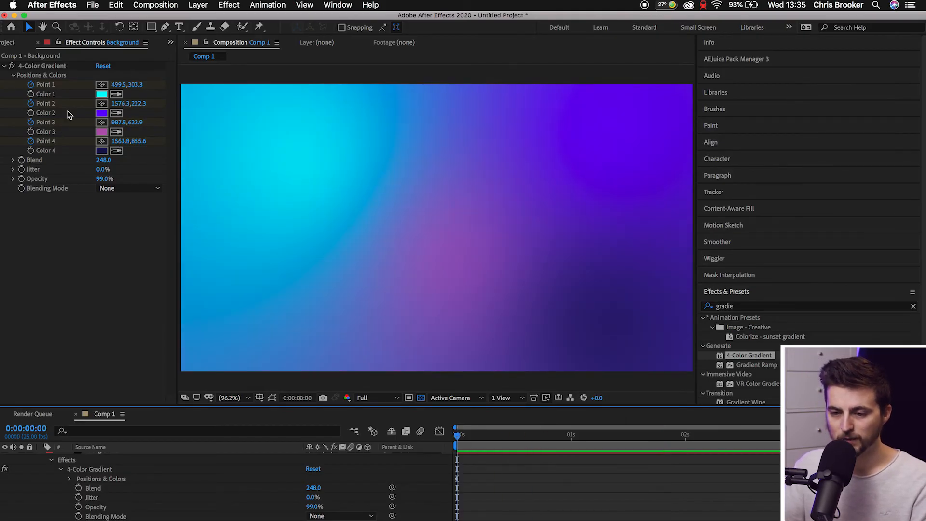
At 3:24, set Colors 1–4 to pink-red, red, dark muted purple and violet.
left_click(34, 65)
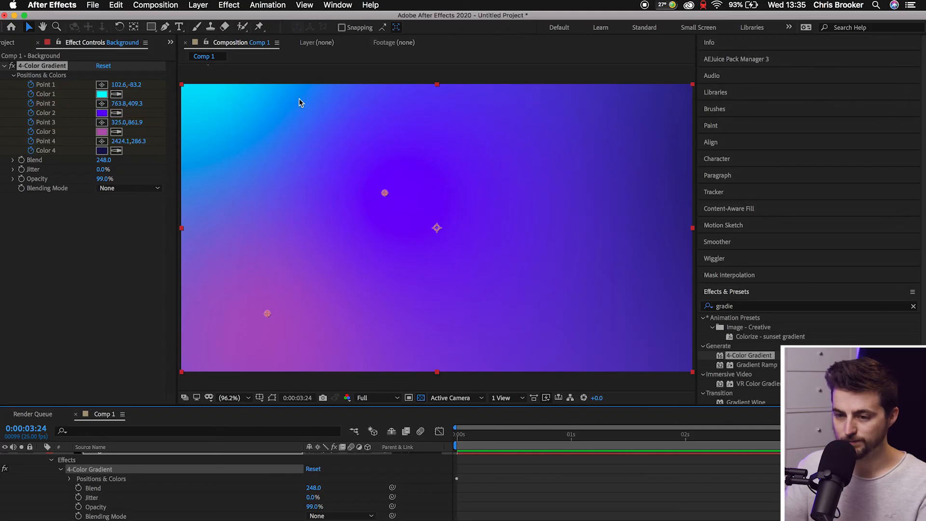
left_click(101, 93)
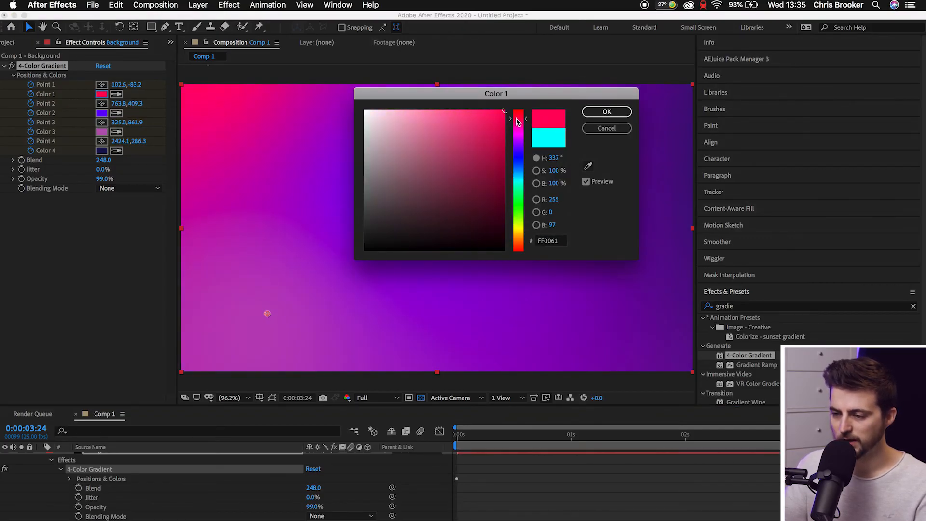
left_click(606, 112)
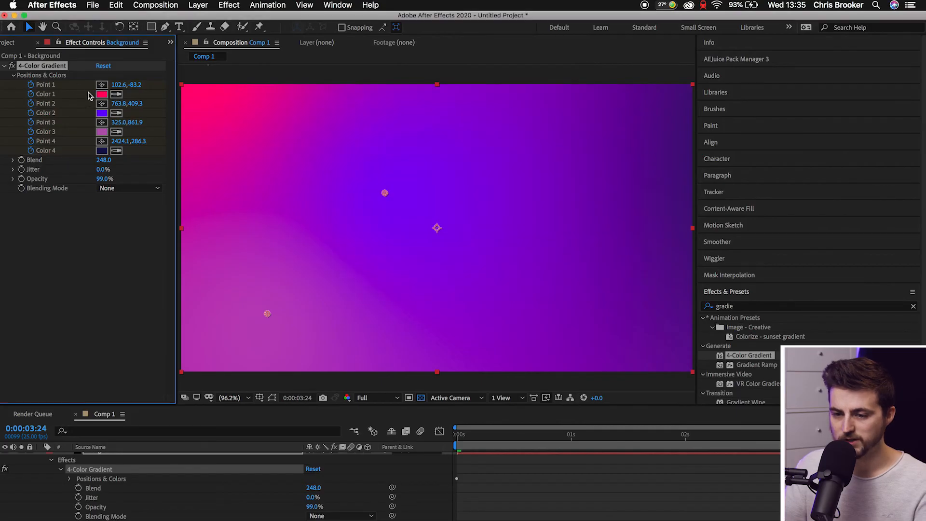
left_click(101, 113)
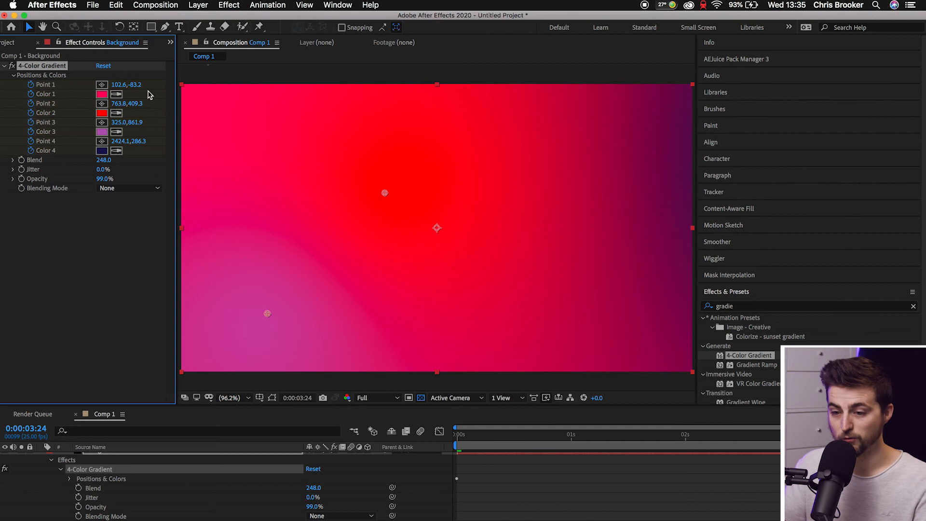
left_click(102, 131)
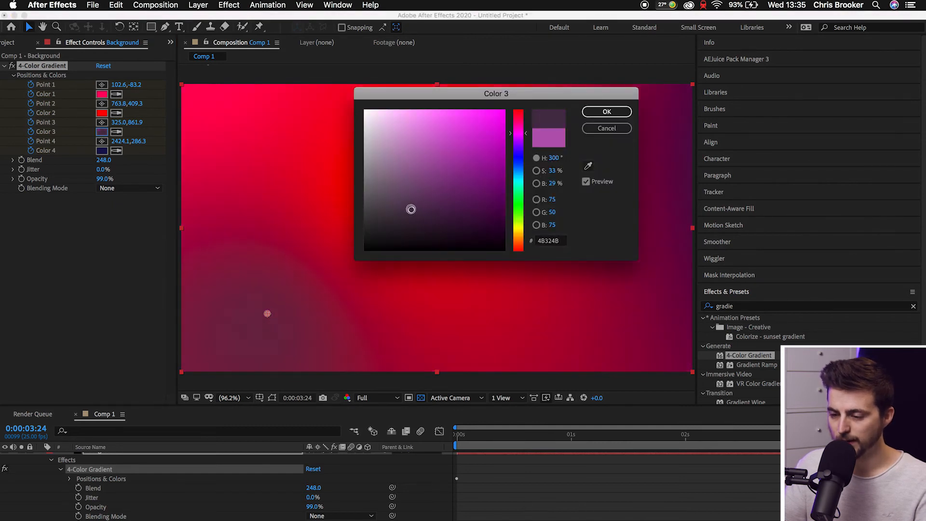
left_click(606, 111)
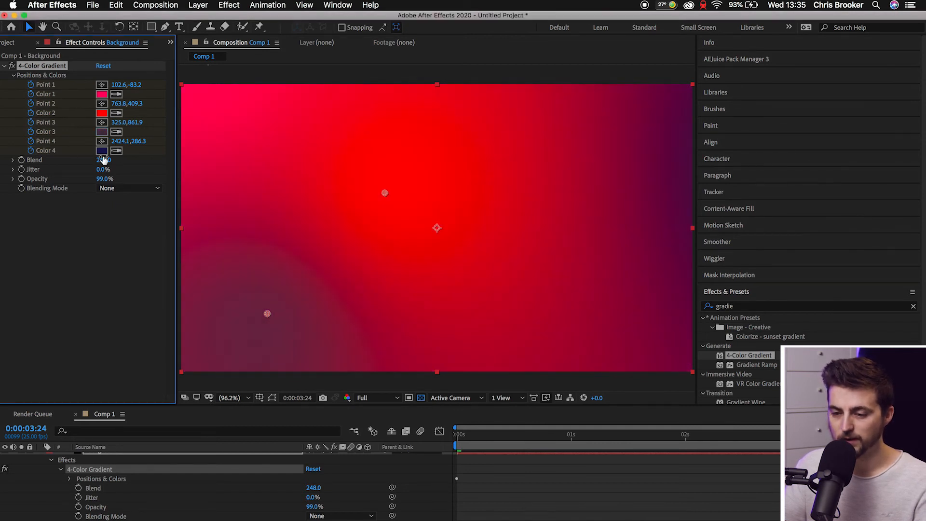
left_click(102, 150)
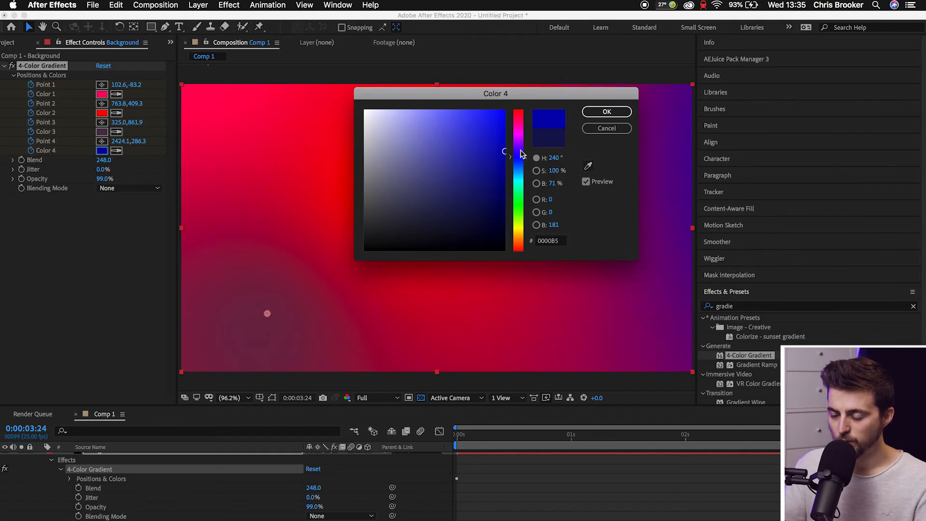
left_click(494, 154)
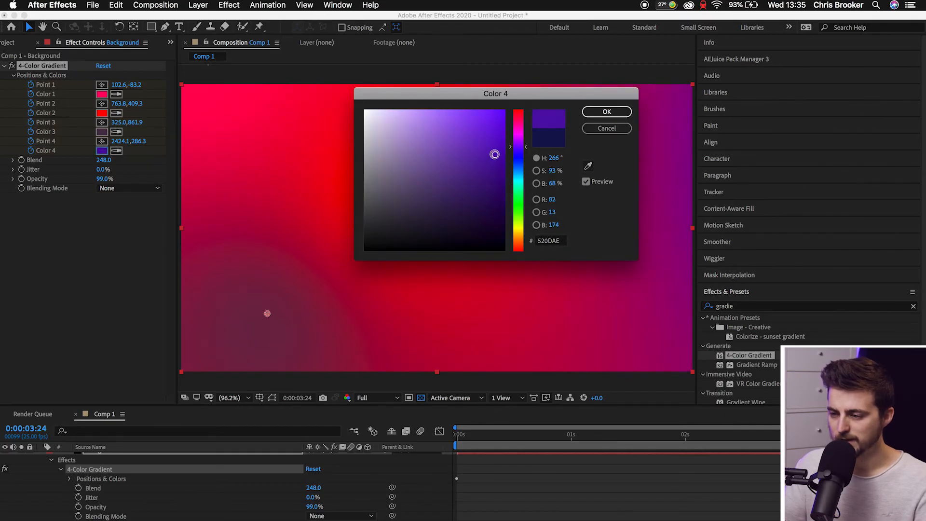
left_click(606, 111)
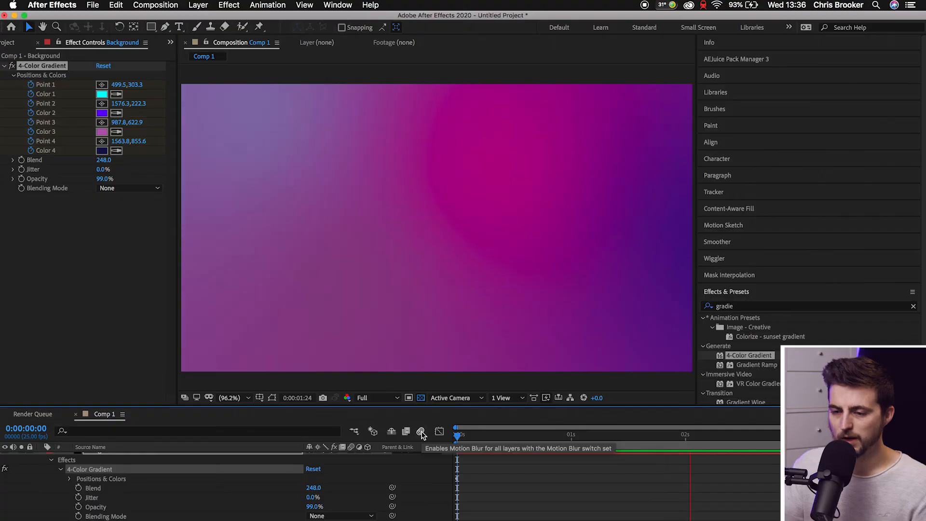
left_click(689, 448)
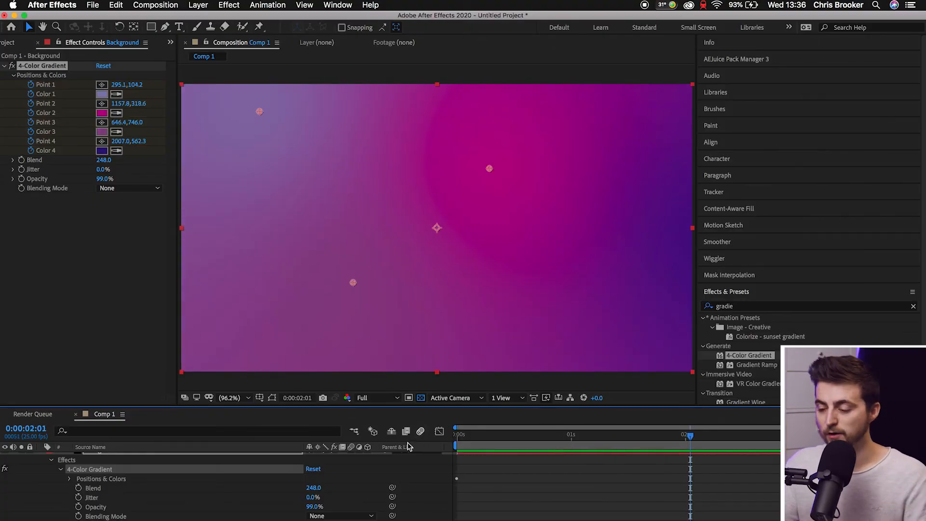